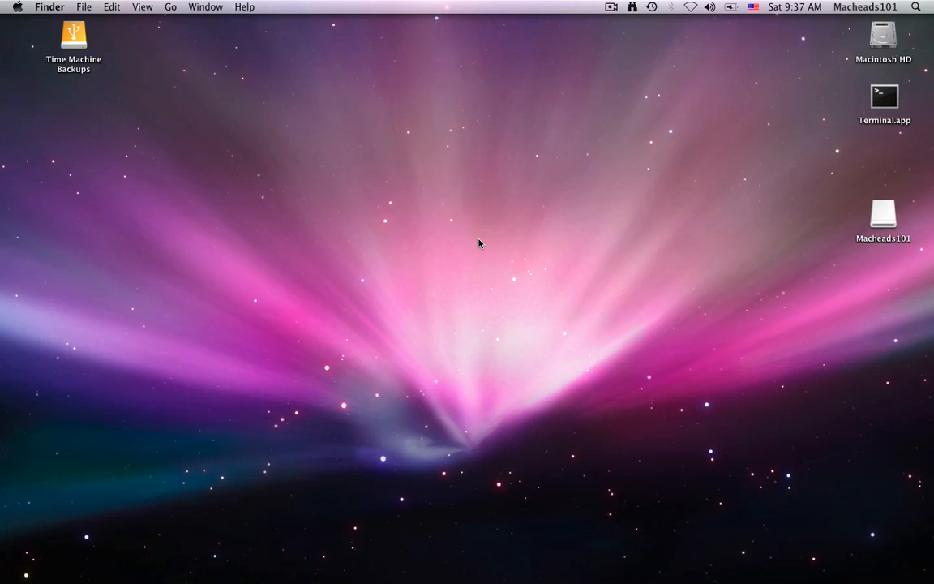
pyautogui.moveTo(307, 198)
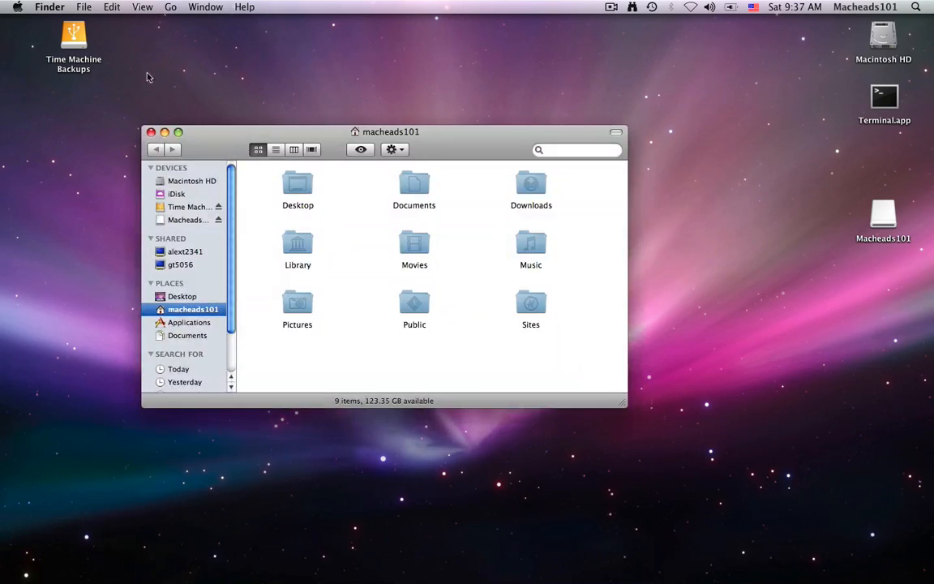
# Use Go to Folder to jump to /Applications/Utilities/ by path
pyautogui.click(171, 7)
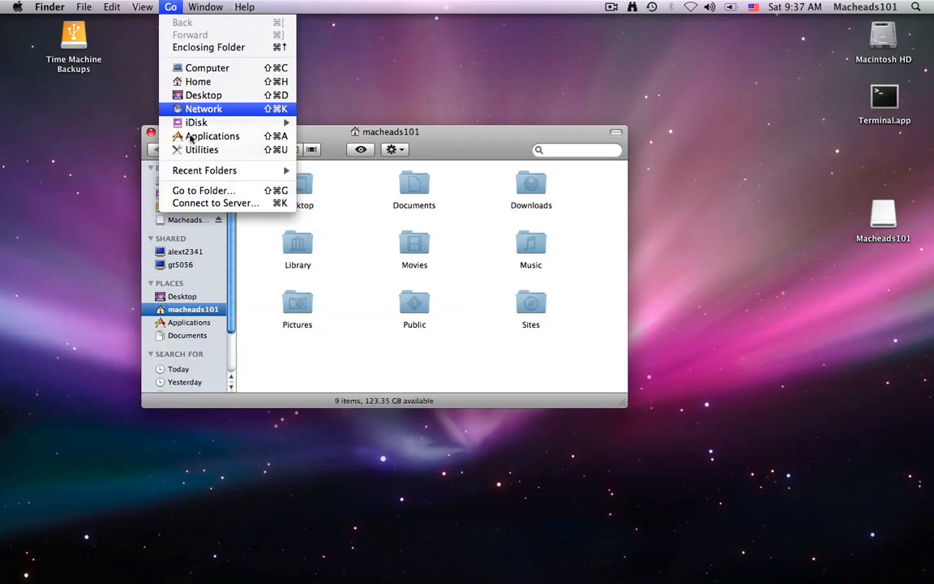
pyautogui.click(203, 190)
pyautogui.write('/')
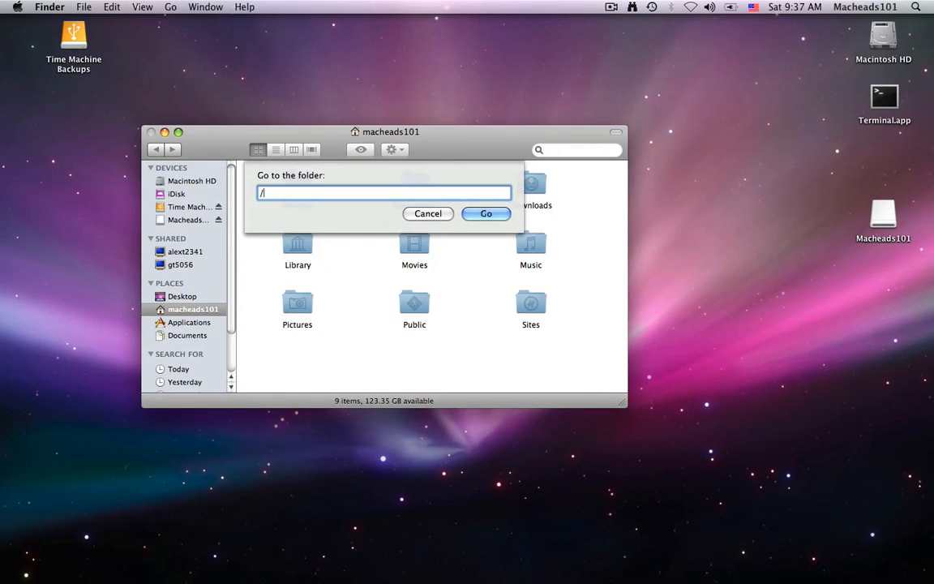
pyautogui.write('Applicatio')
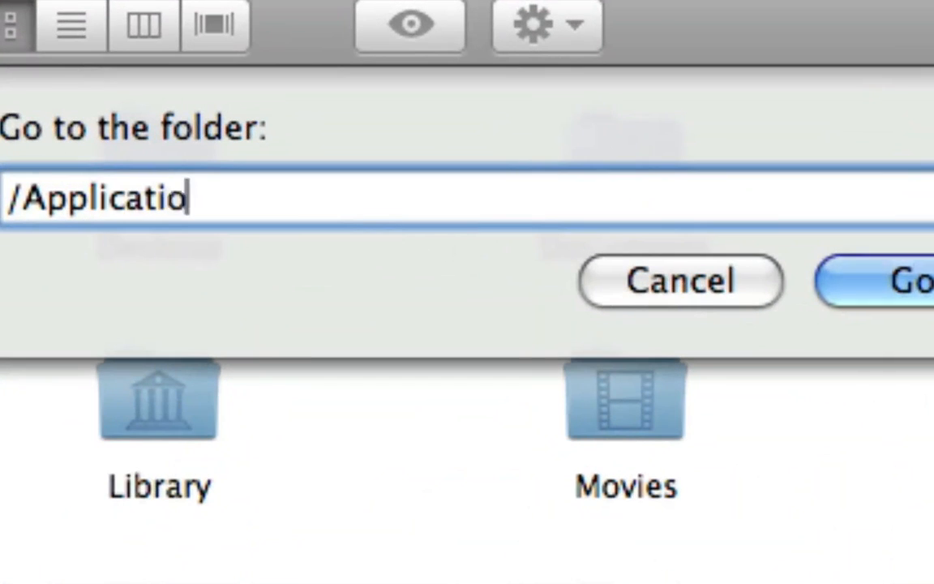
pyautogui.write('ns/Ut')
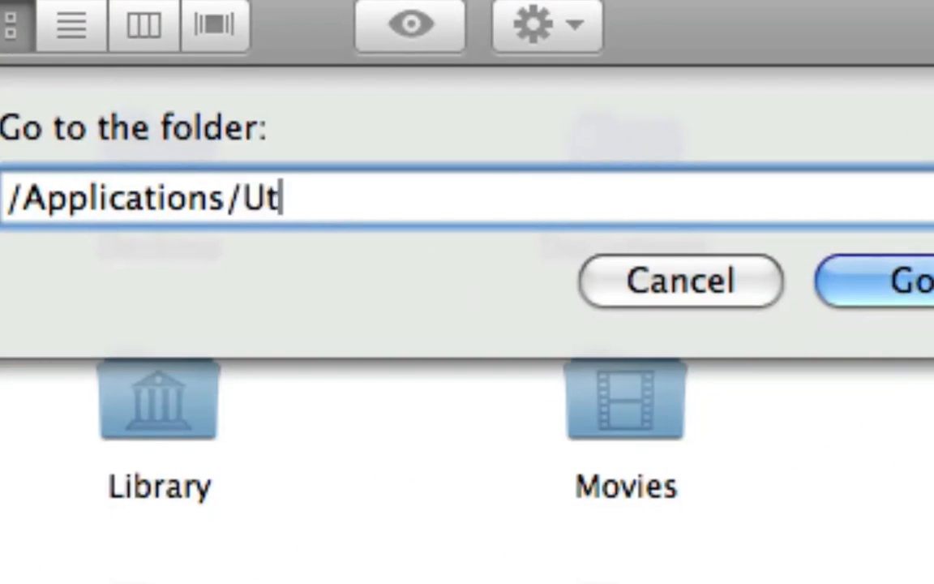
pyautogui.write('ilities/')
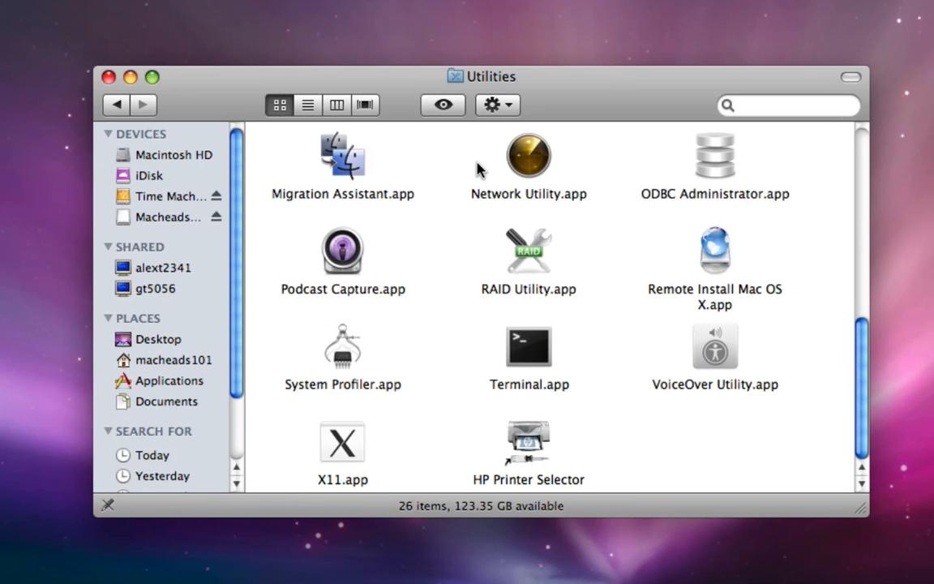
pyautogui.moveTo(477, 333)
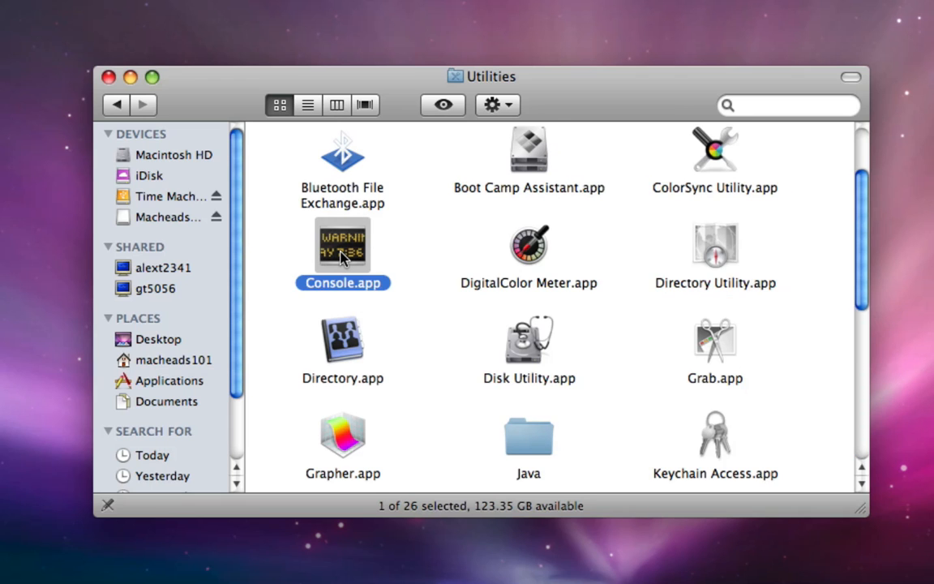
# Launch Console.app from the Utilities folder
pyautogui.doubleClick(342, 245)
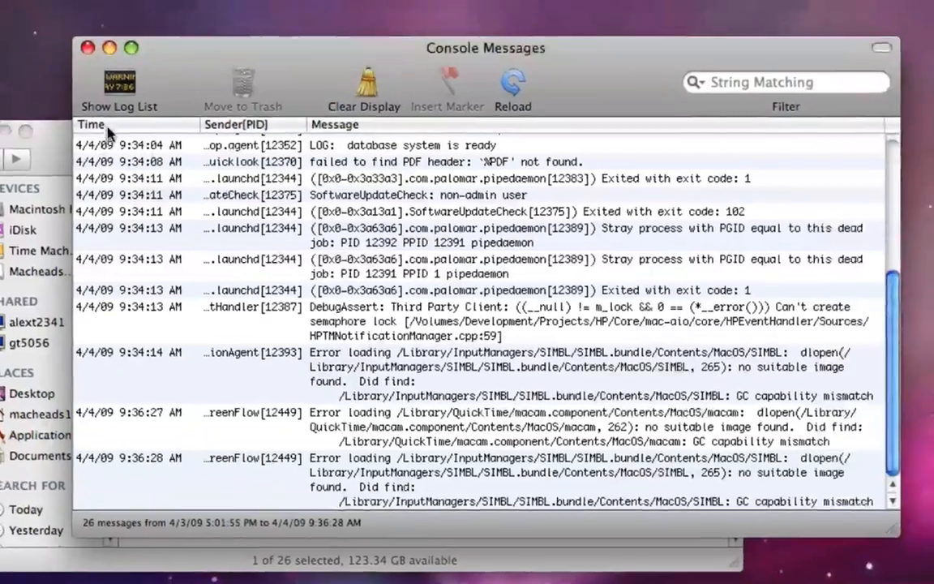
# Reveal the log list sidebar and select the CrashReporter folder under ~/Library/Logs
pyautogui.click(119, 88)
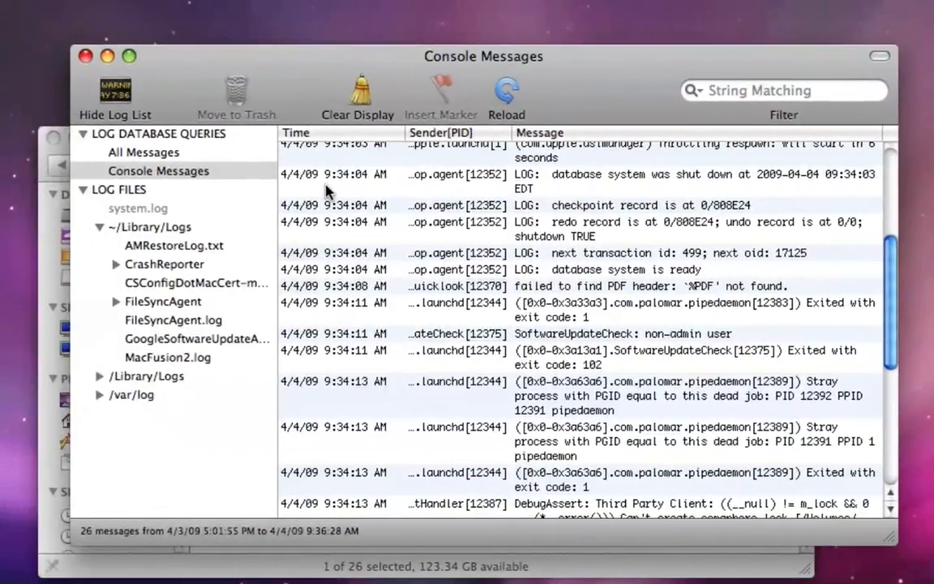
pyautogui.scroll(-3)
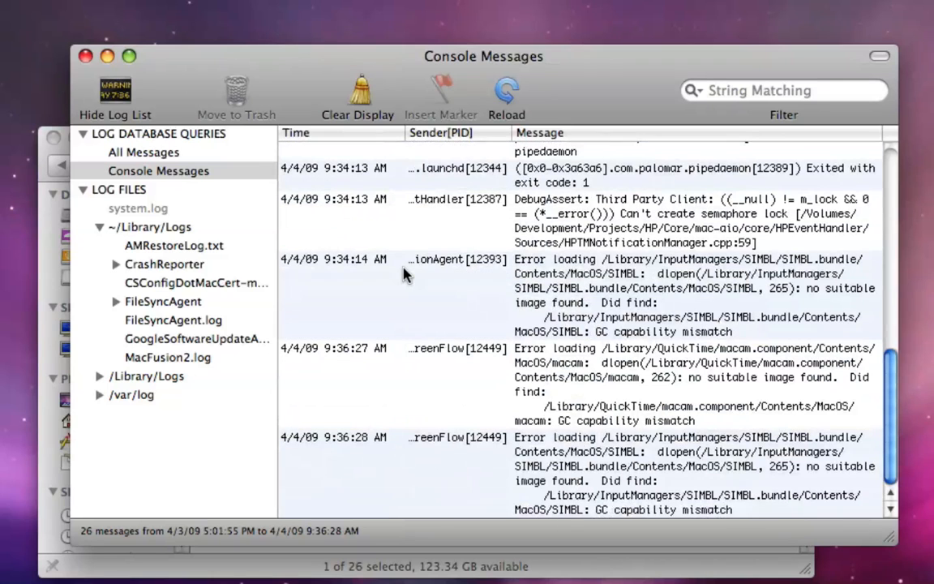
pyautogui.moveTo(272, 138)
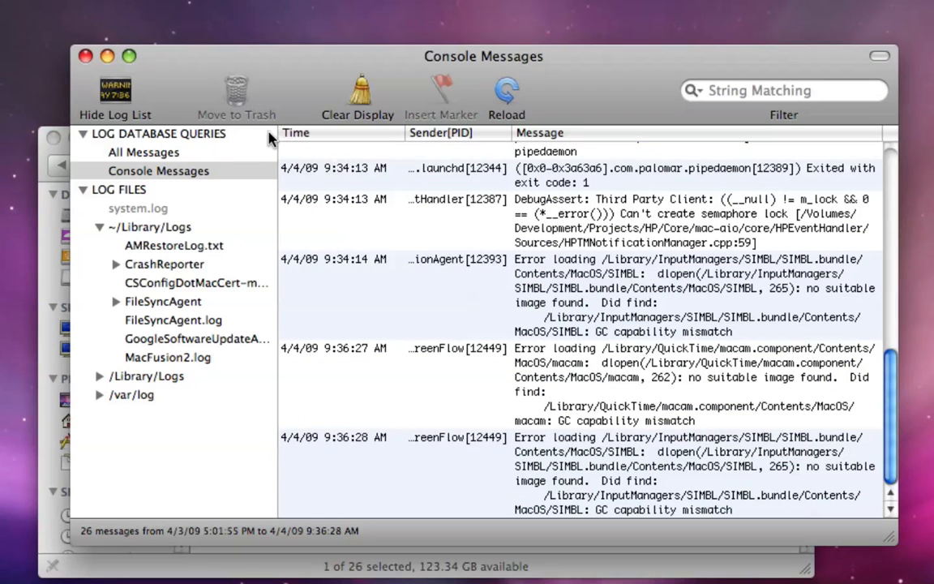
pyautogui.click(164, 263)
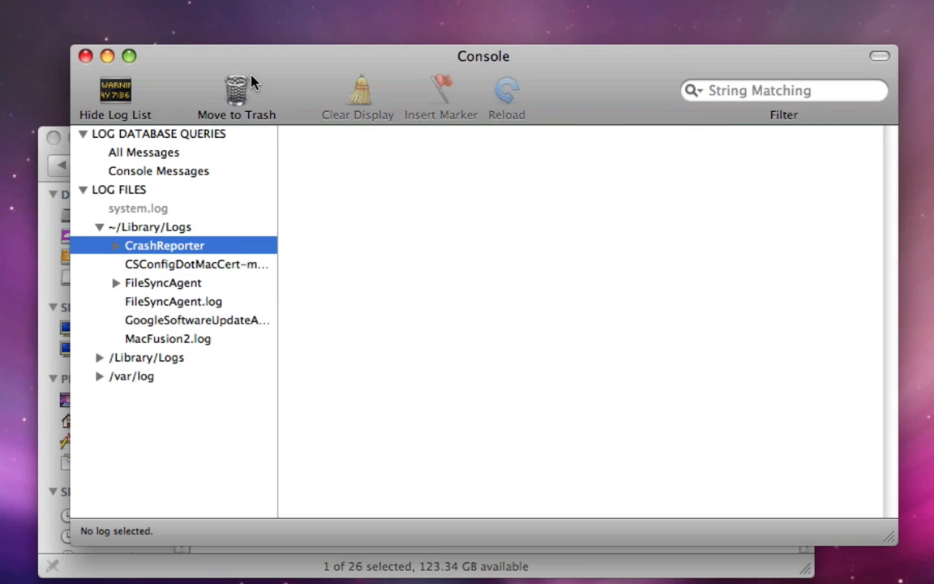
# View FileSyncAgent.log, then alternate Console Messages and All Messages, ending on All Messages
pyautogui.click(172, 300)
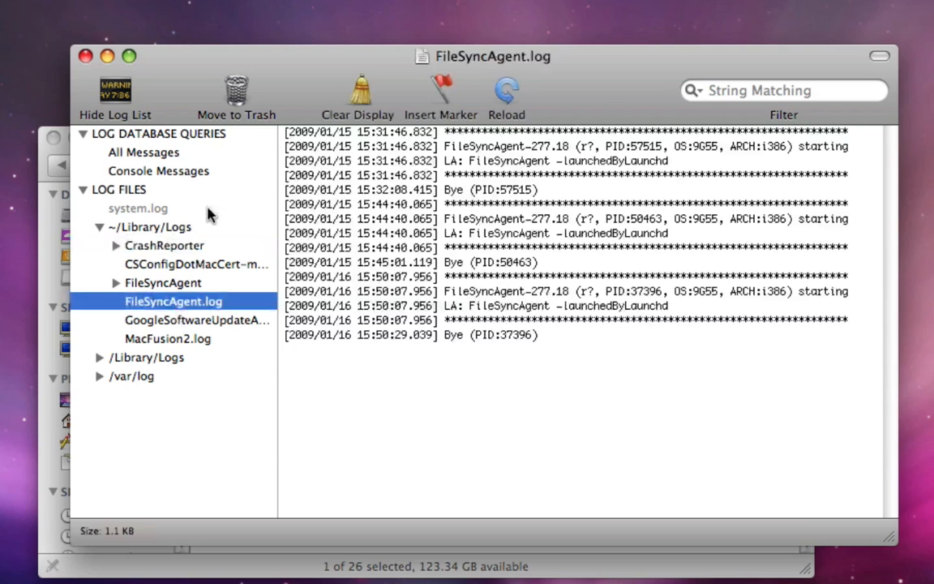
pyautogui.click(159, 171)
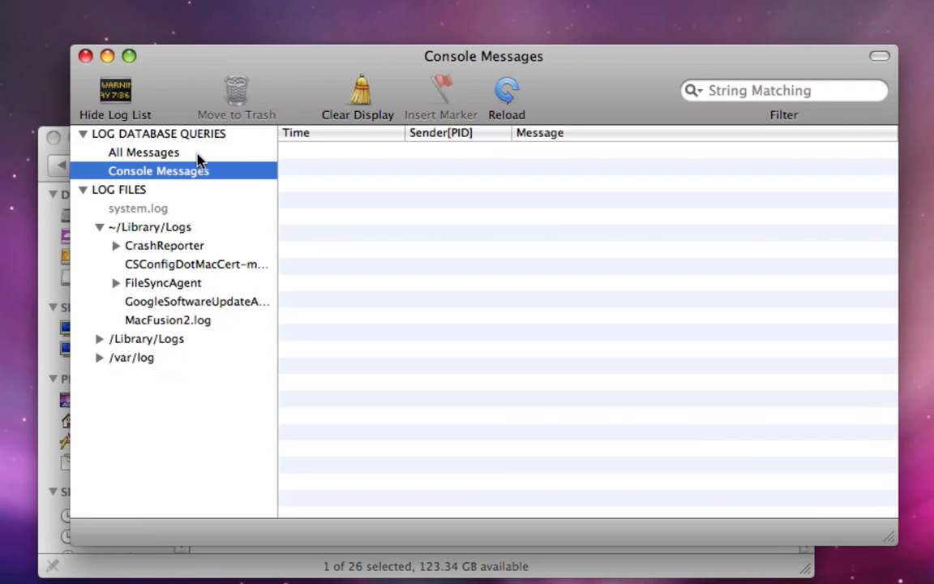
pyautogui.click(142, 153)
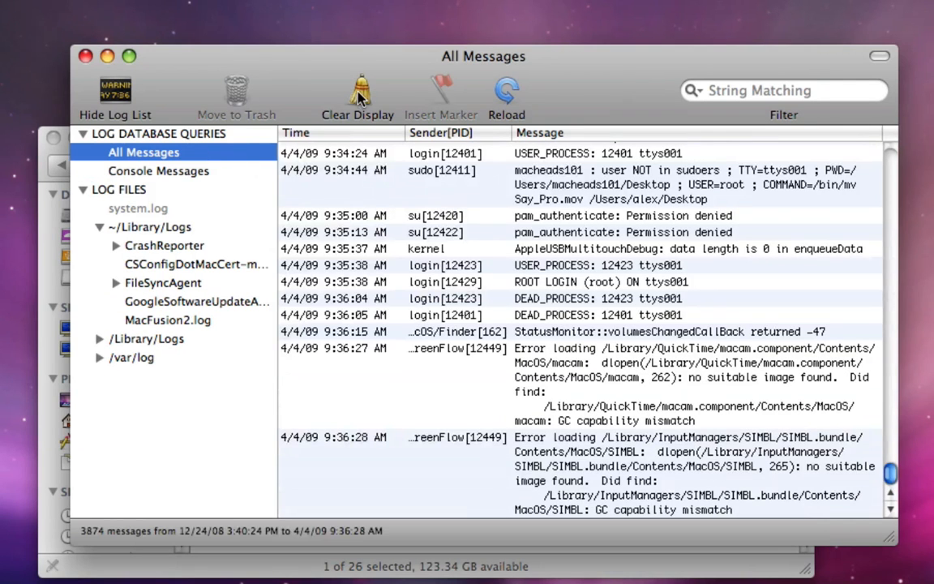
pyautogui.click(159, 171)
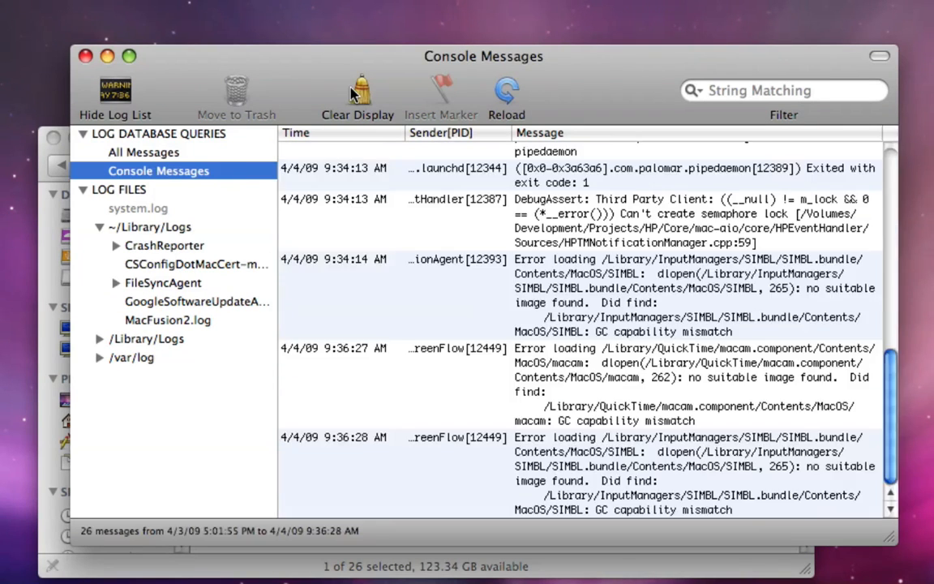
pyautogui.click(145, 152)
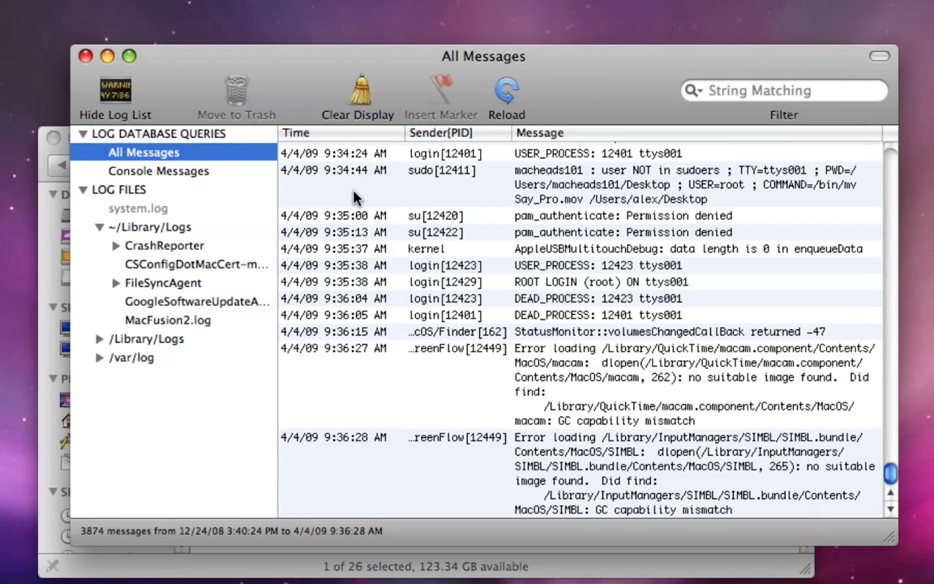
pyautogui.moveTo(598, 415)
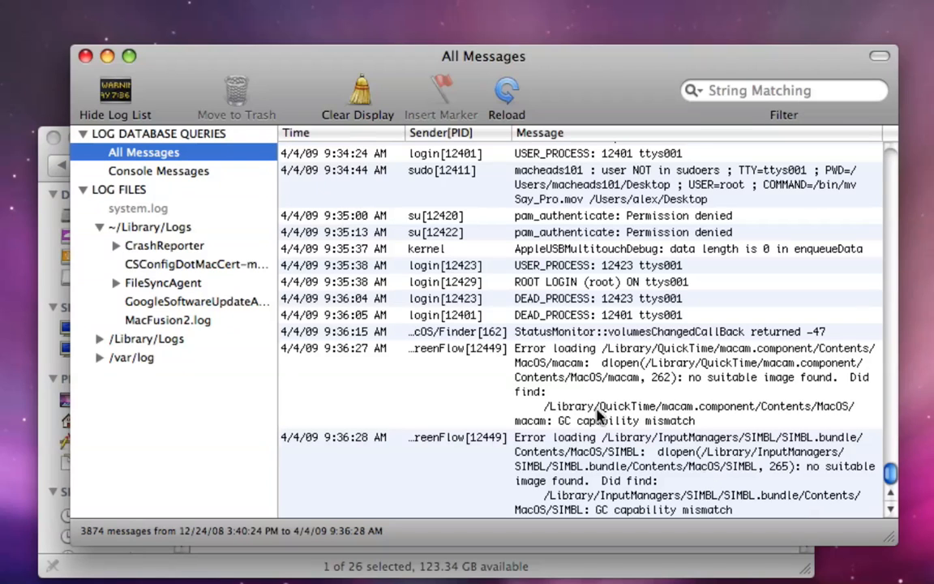
pyautogui.moveTo(639, 483)
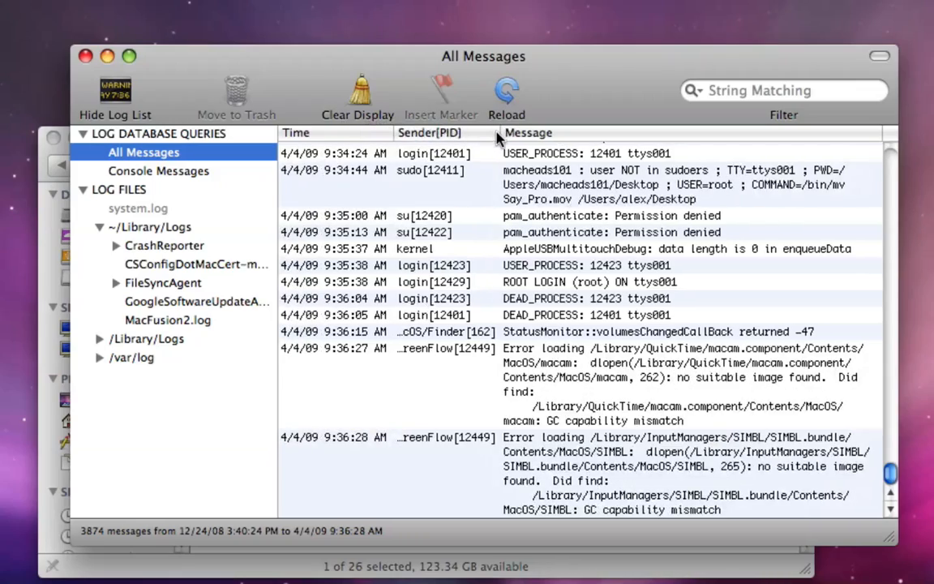
pyautogui.scroll(-3)
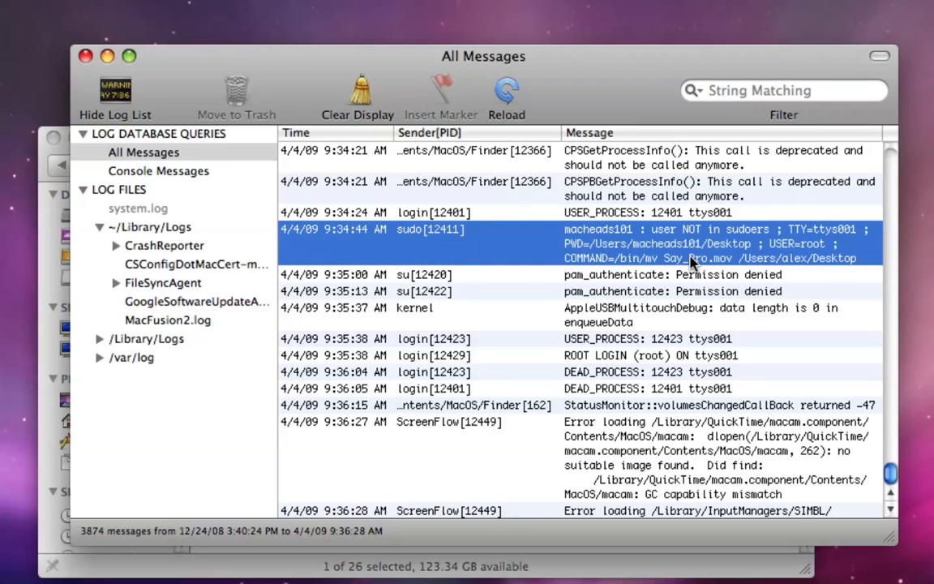
pyautogui.moveTo(652, 242)
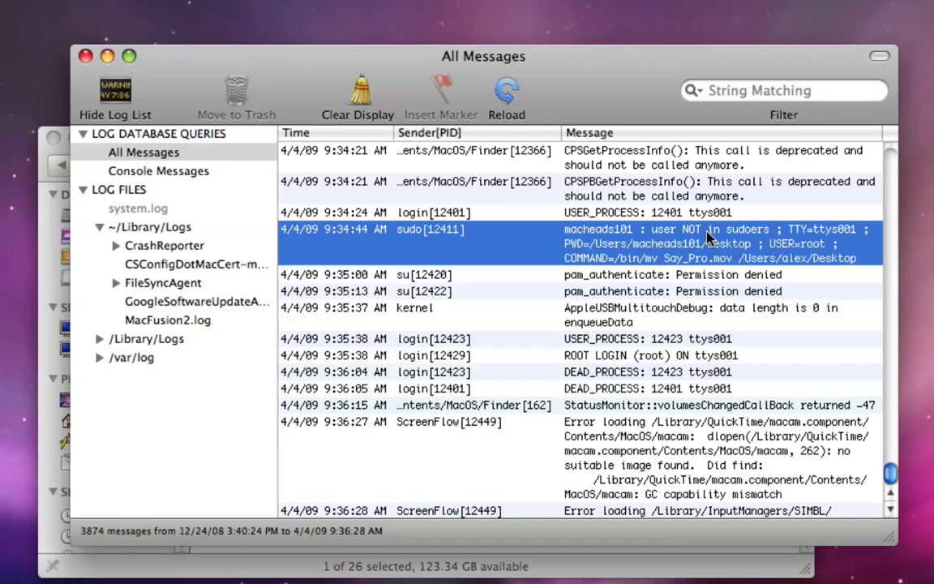
pyautogui.moveTo(785, 251)
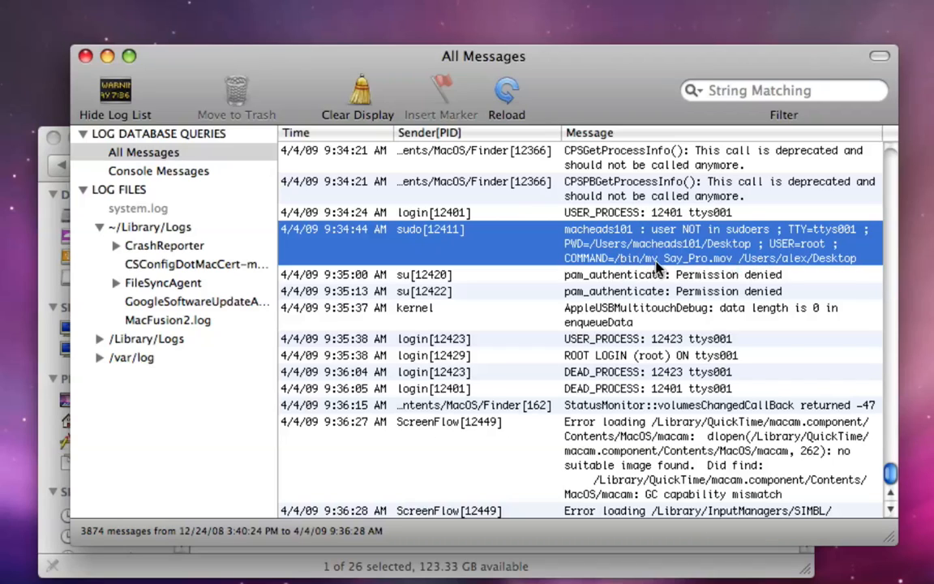
pyautogui.moveTo(876, 339)
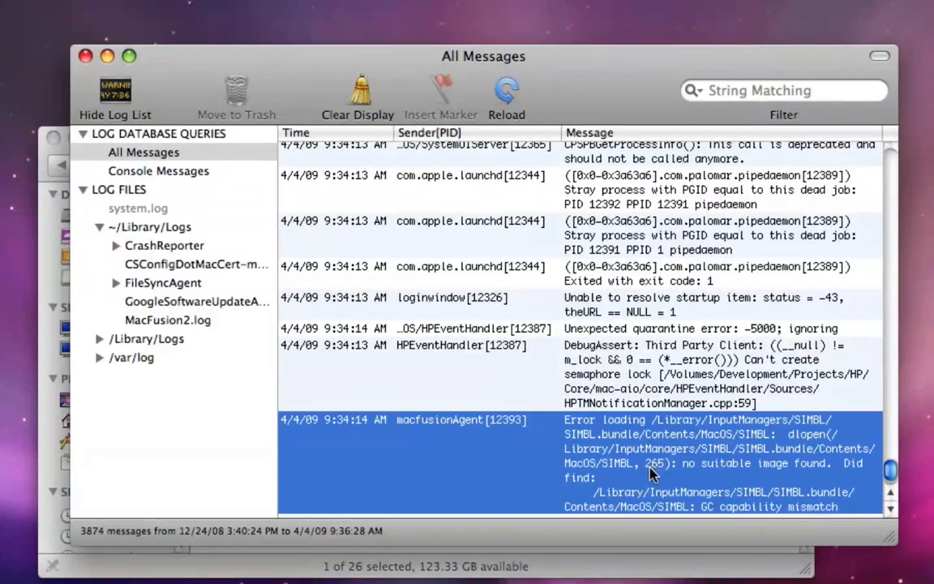
# Try system.log, find it unreadable, then quit Console back to the Utilities folder
pyautogui.click(137, 207)
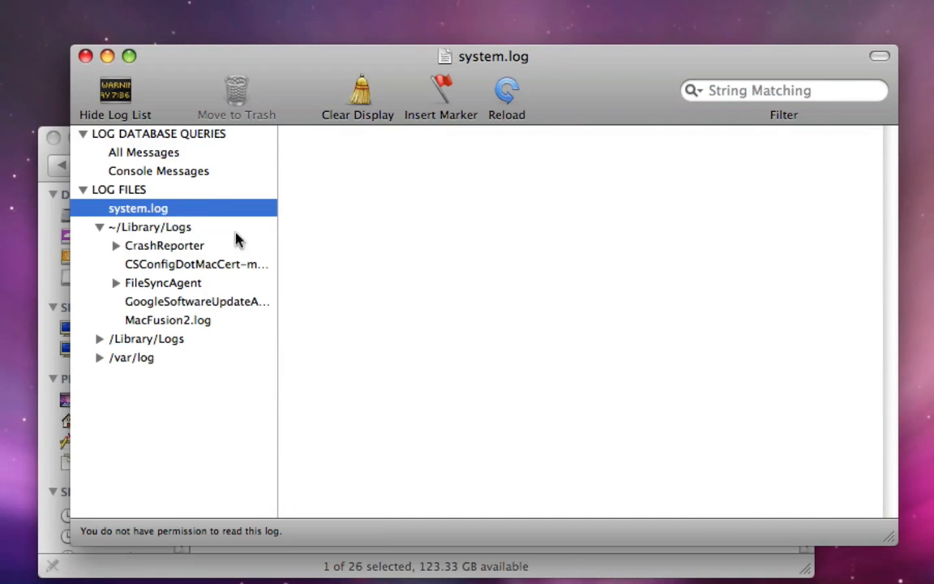
pyautogui.moveTo(451, 462)
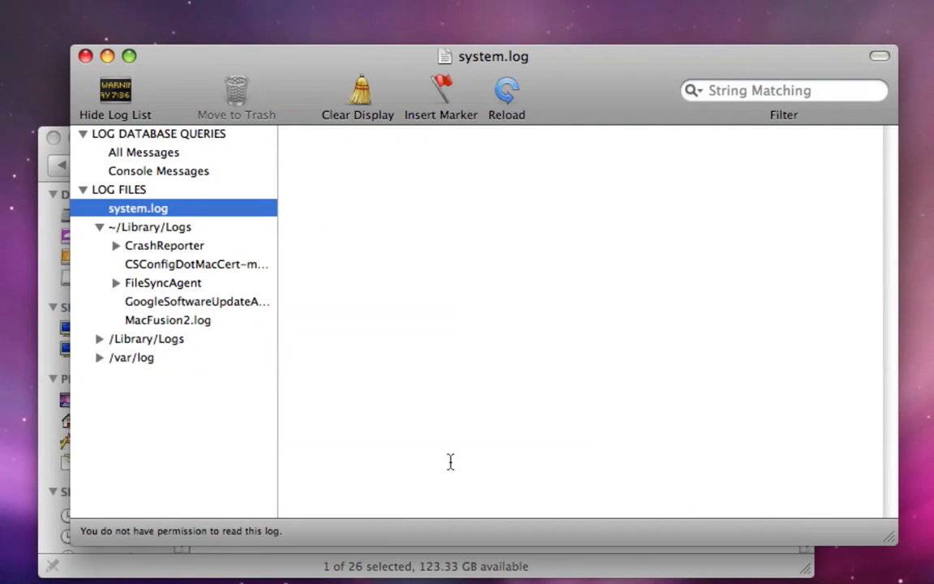
pyautogui.click(159, 133)
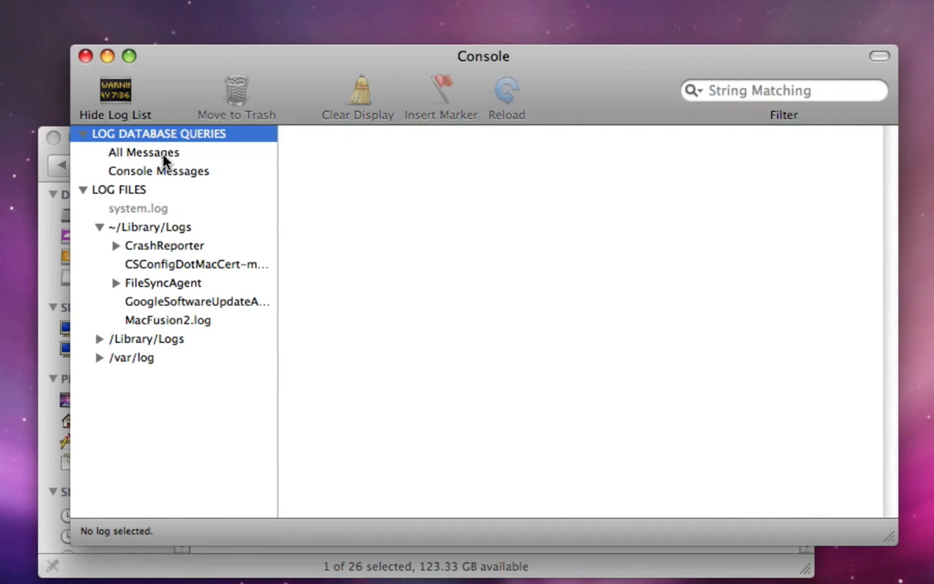
pyautogui.click(159, 171)
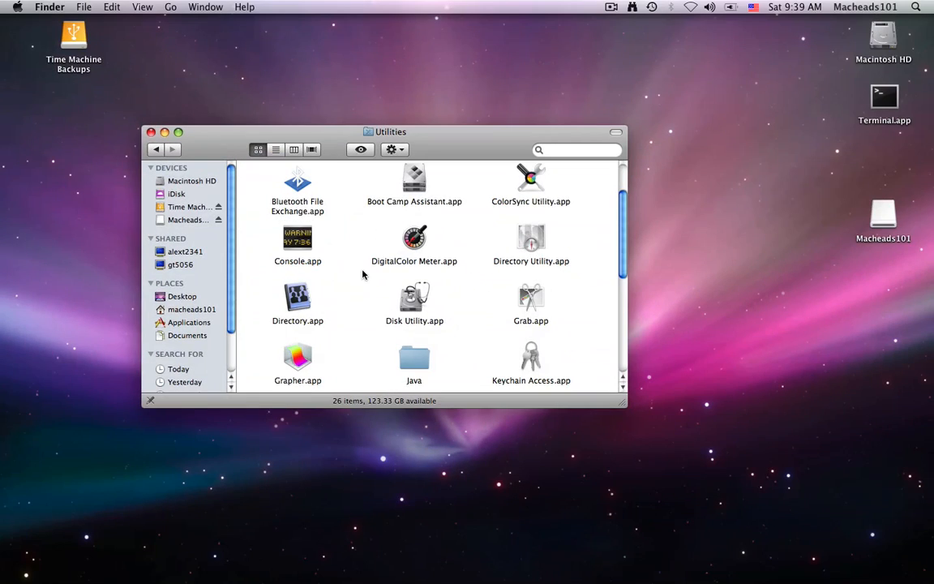
# Launch Terminal via Spotlight search 'term' to get a root shell prompt
pyautogui.write('term')
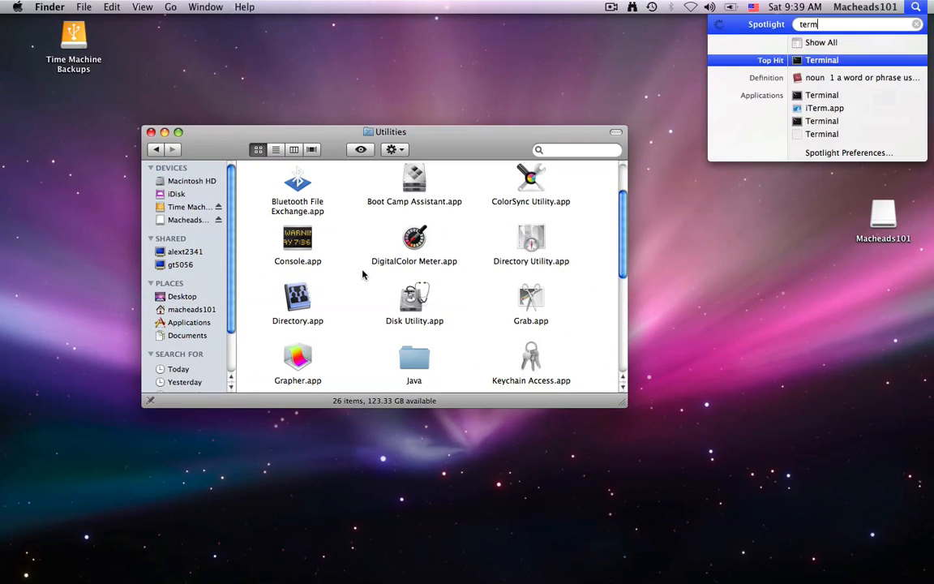
pyautogui.press('Return')
pyautogui.write('cd')
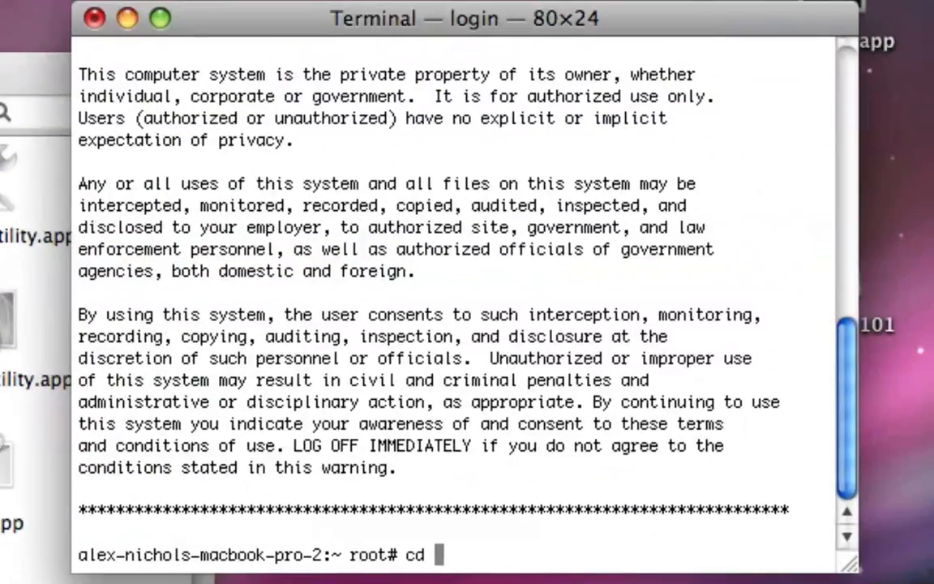
# cd to /Applications/Utilities/Console.app/Contents/MacOS/ and run ./Console as root
pyautogui.write('/Applications/U')
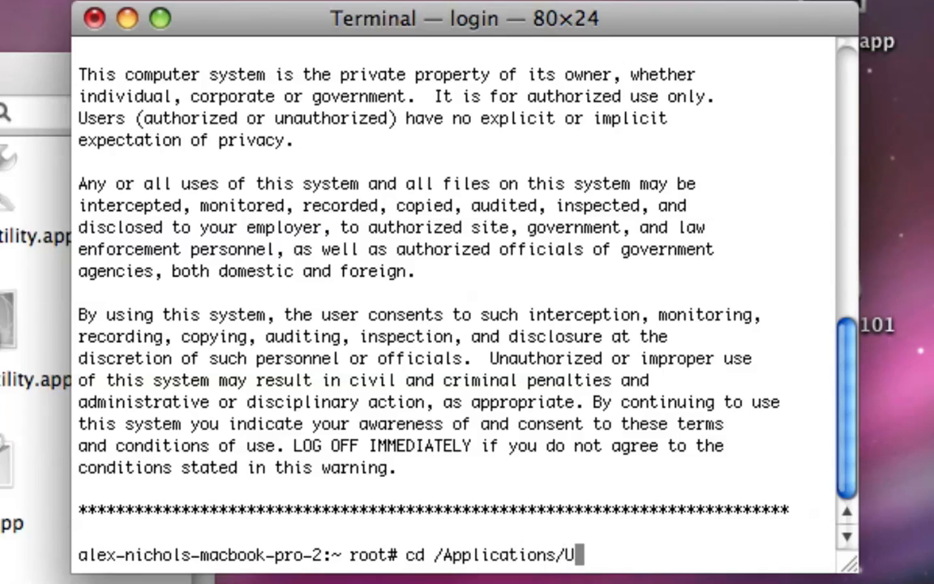
pyautogui.write('tilities/Console.app/Contents/')
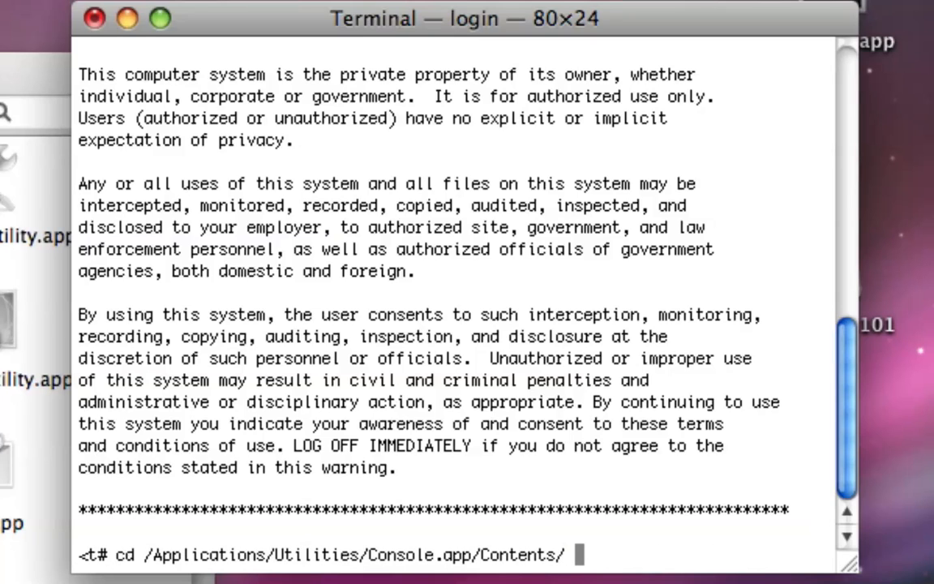
pyautogui.write('MacOS/')
pyautogui.write('./')
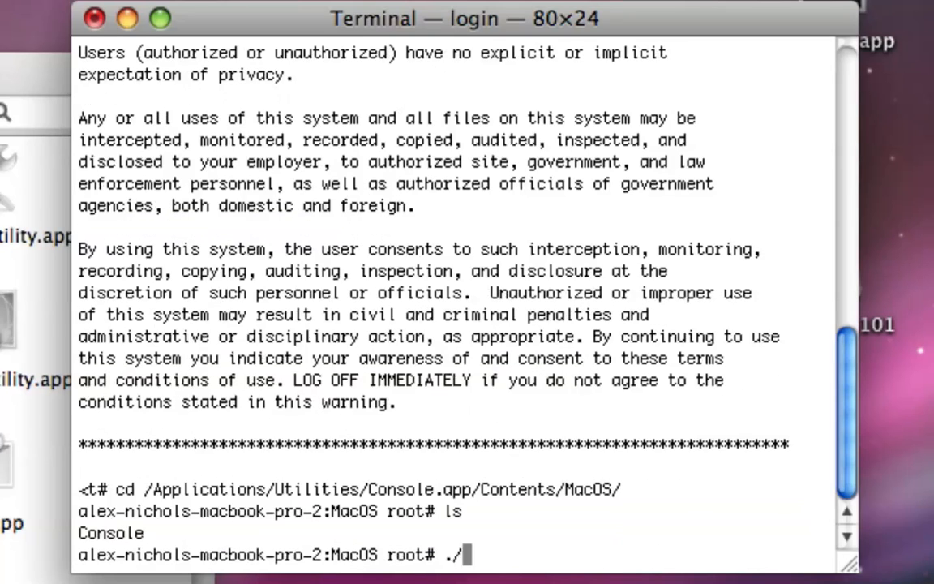
pyautogui.write('Console')
pyautogui.press('Return')
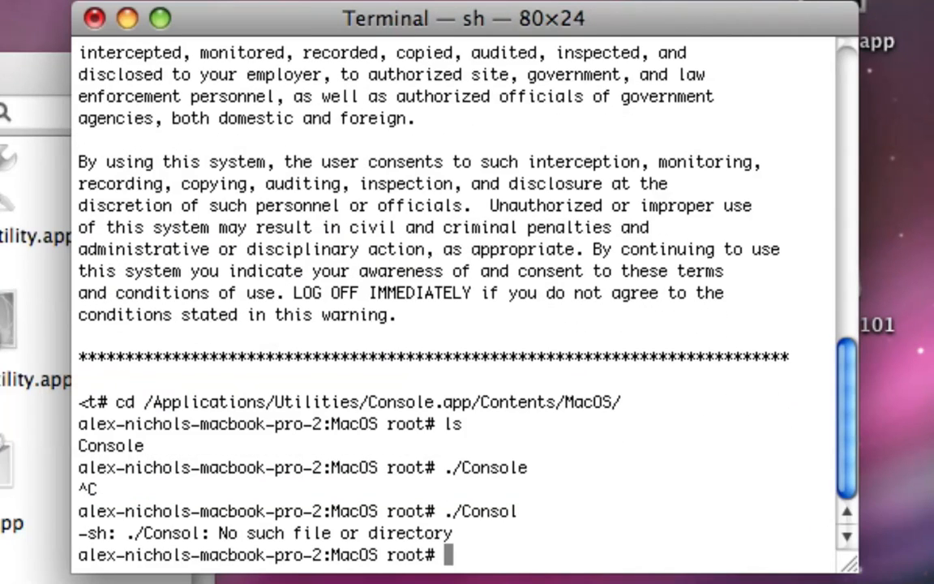
pyautogui.write('./Console')
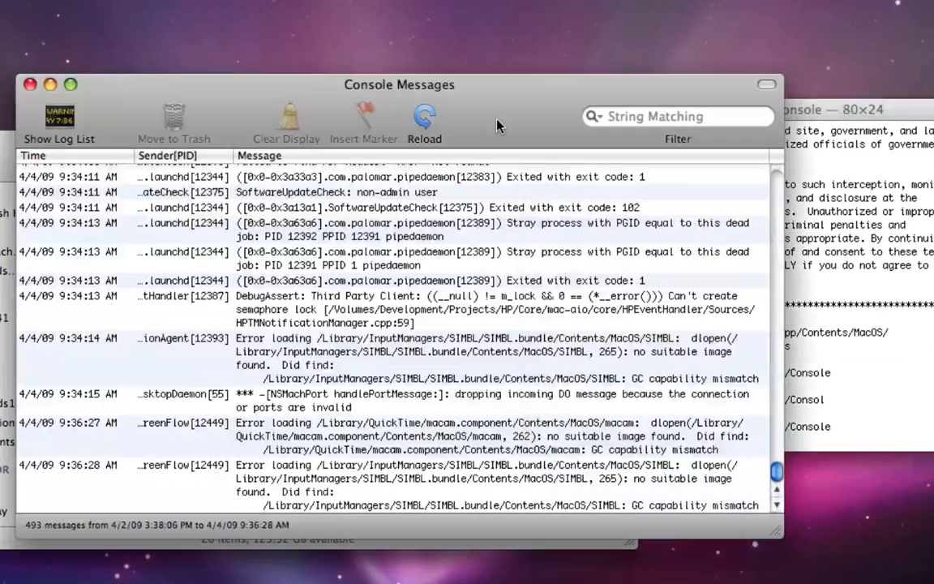
# Show the log list, read through the now-readable system.log, then view All Messages
pyautogui.click(58, 122)
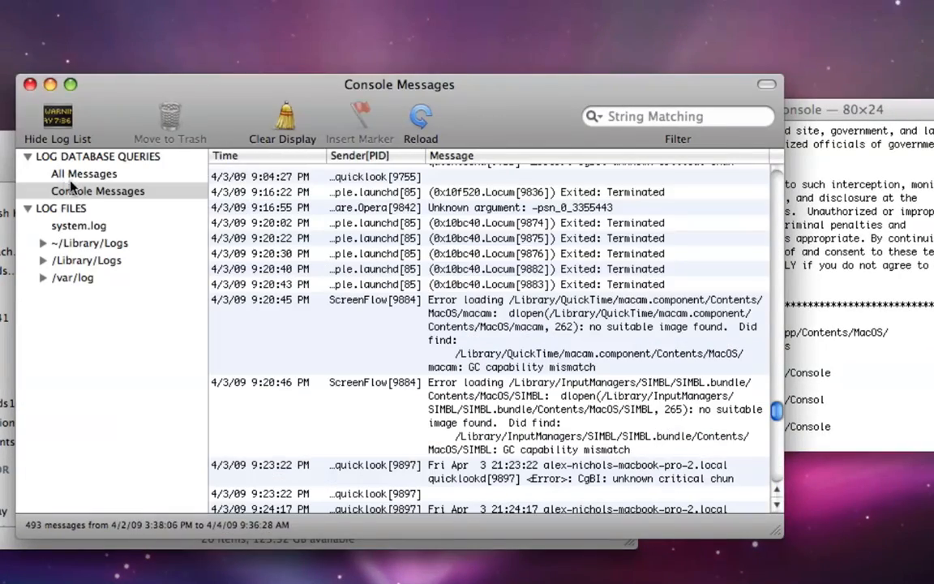
pyautogui.click(78, 226)
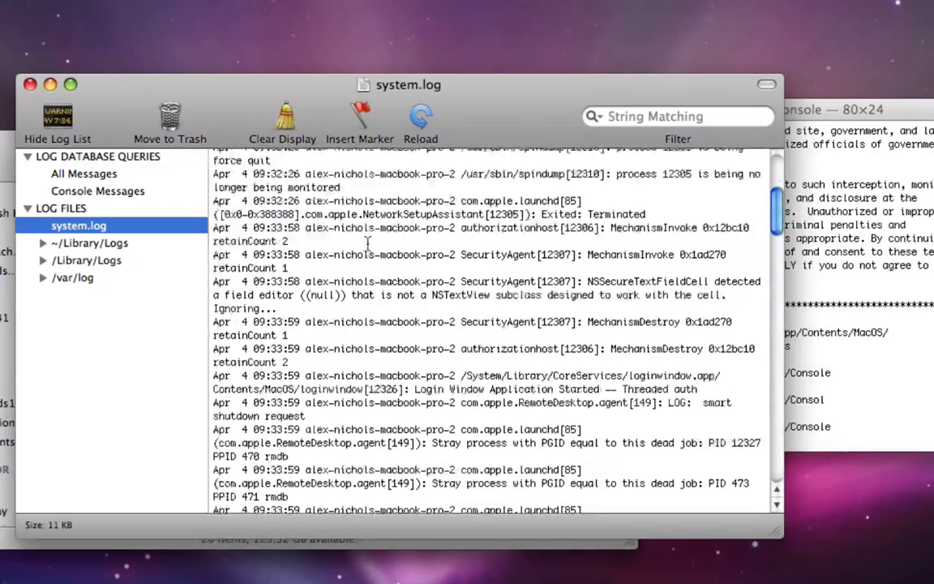
pyautogui.scroll(-3)
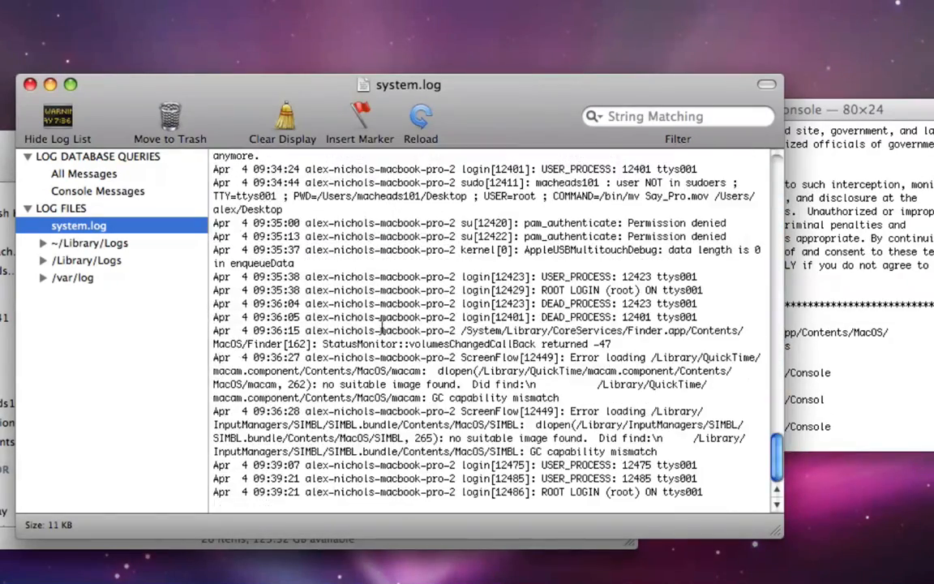
pyautogui.click(84, 174)
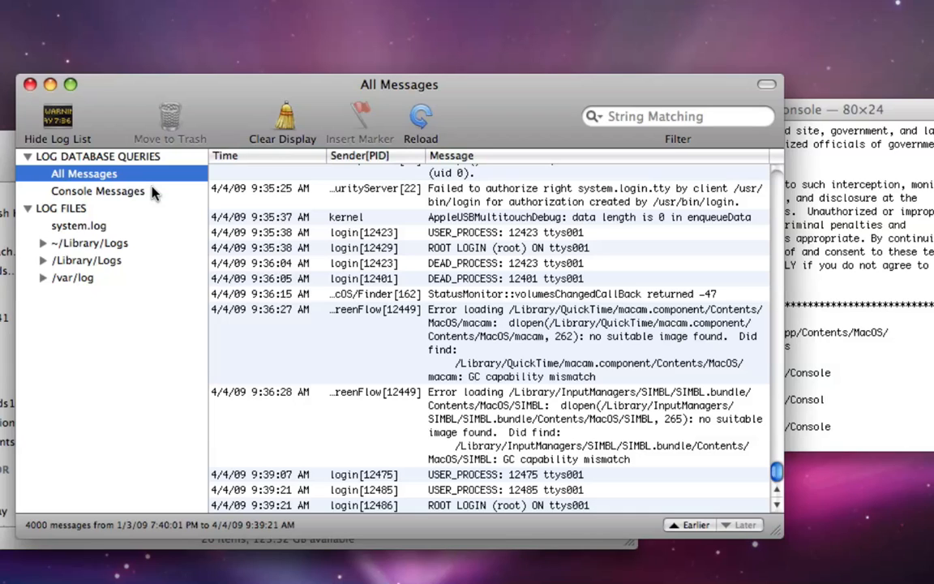
# Reopen system.log and read it, then return to All Messages
pyautogui.click(77, 226)
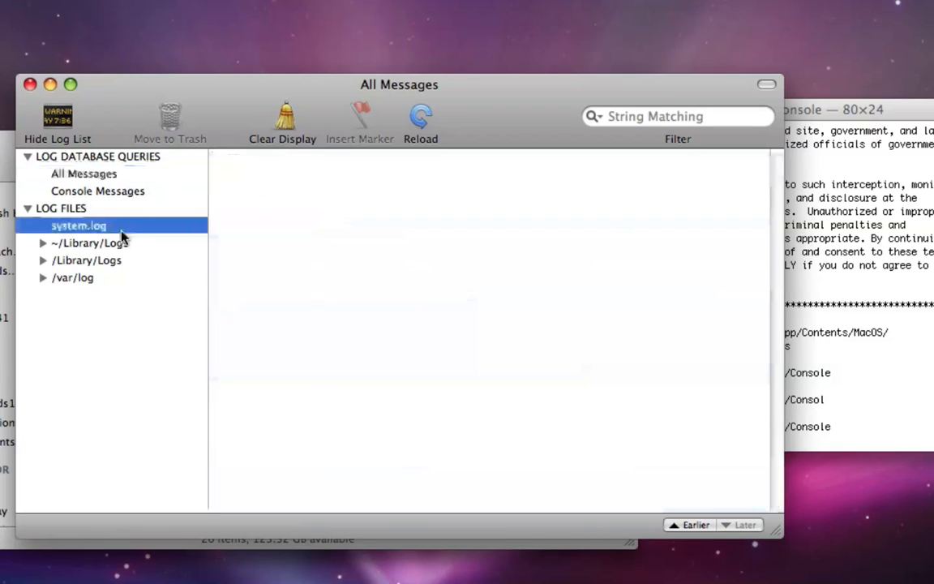
pyautogui.click(78, 225)
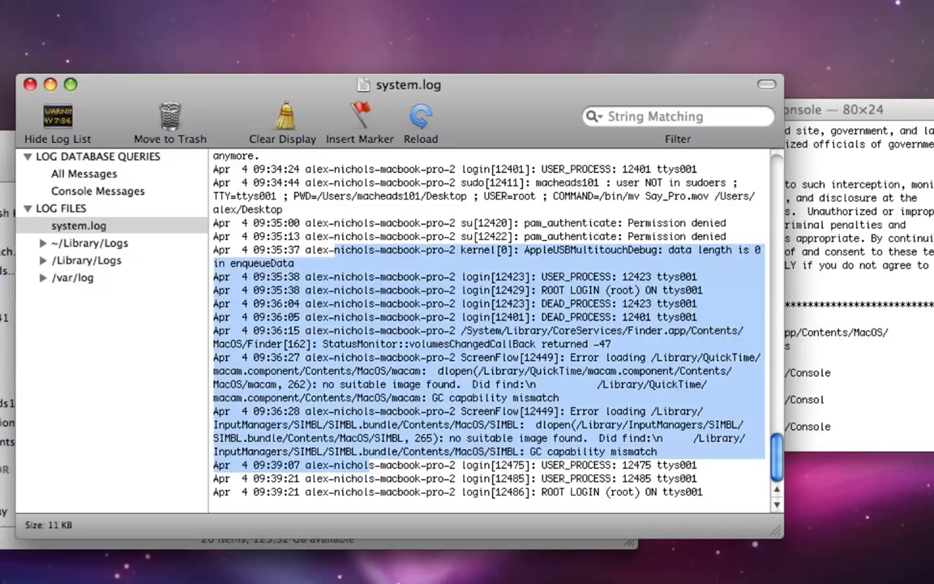
pyautogui.click(733, 493)
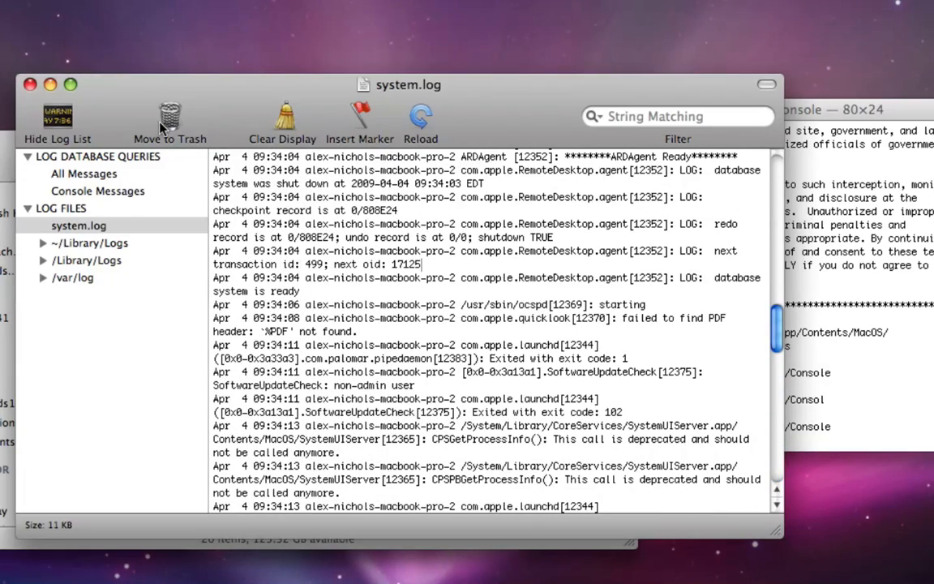
pyautogui.click(85, 173)
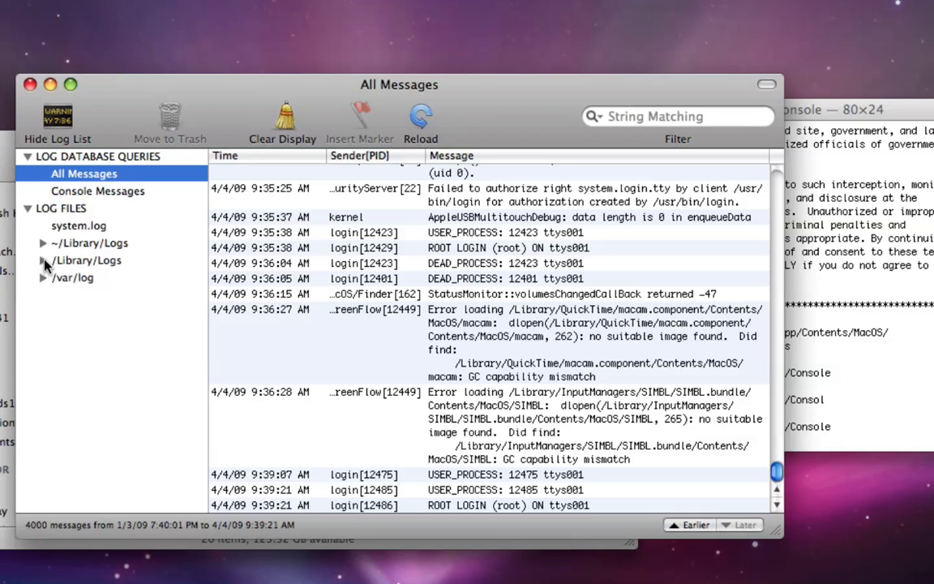
# Expand /Library/Logs to list CoreRAID.log, CrashReporter and Java, ending on All Messages
pyautogui.click(42, 259)
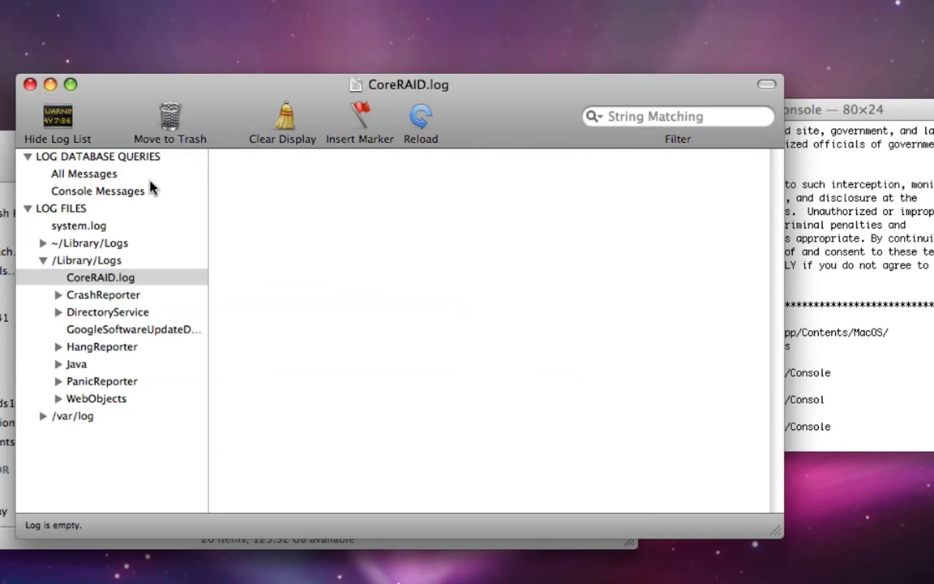
pyautogui.click(84, 172)
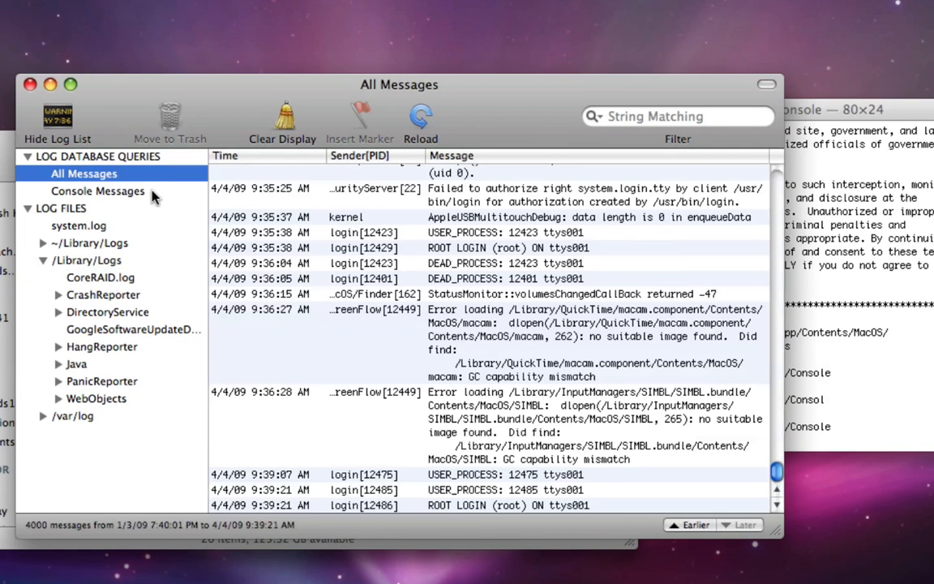
pyautogui.moveTo(587, 462)
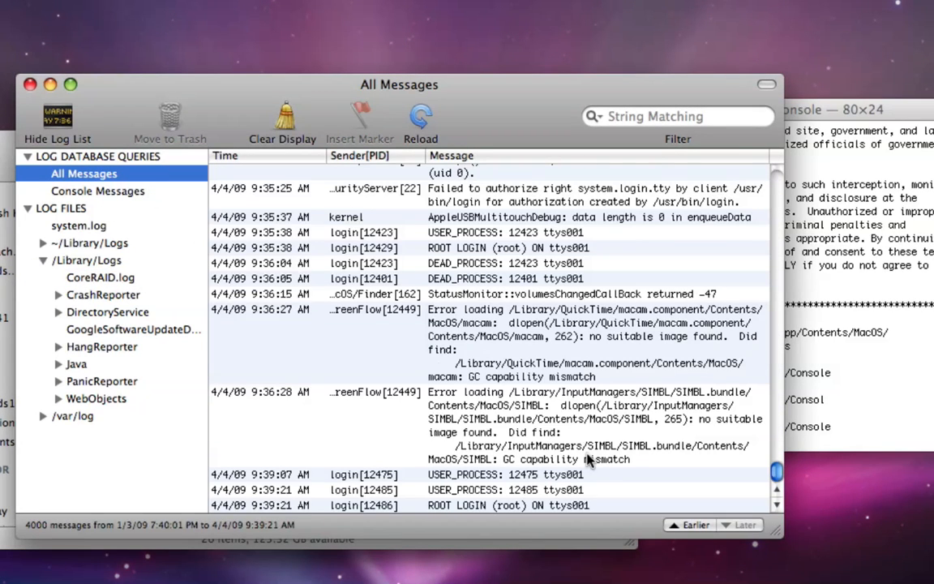
pyautogui.moveTo(418, 258)
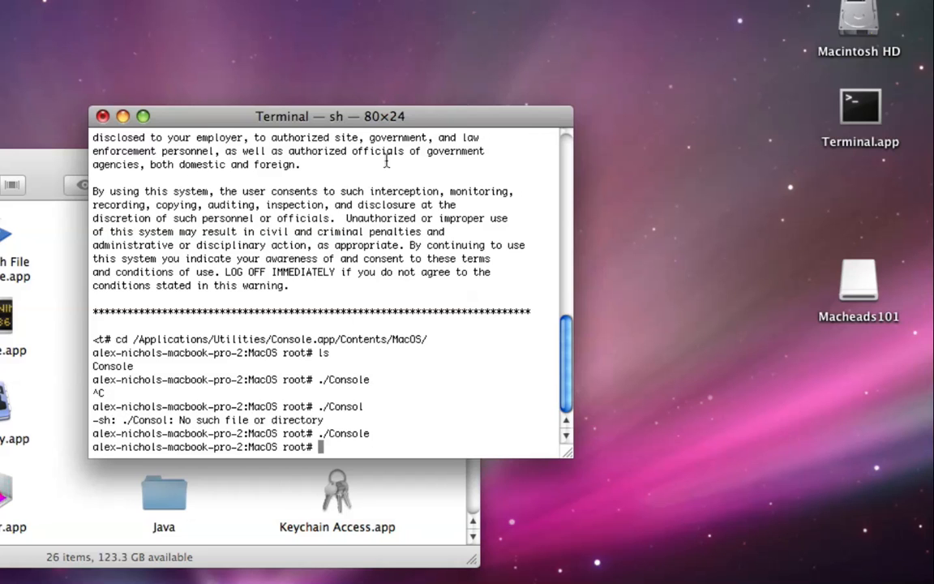
# Close the Terminal window and confirm ending its running shell processes
pyautogui.click(104, 116)
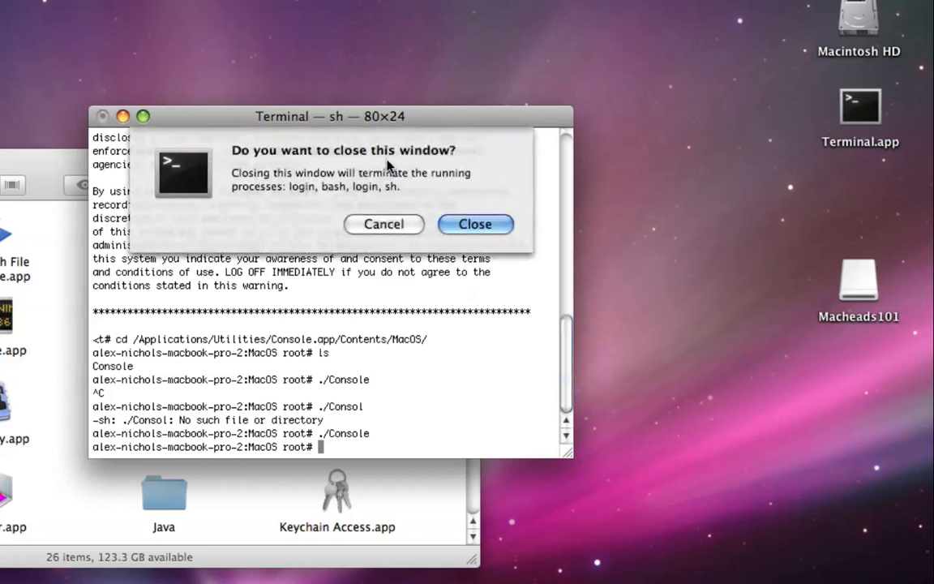
pyautogui.click(475, 224)
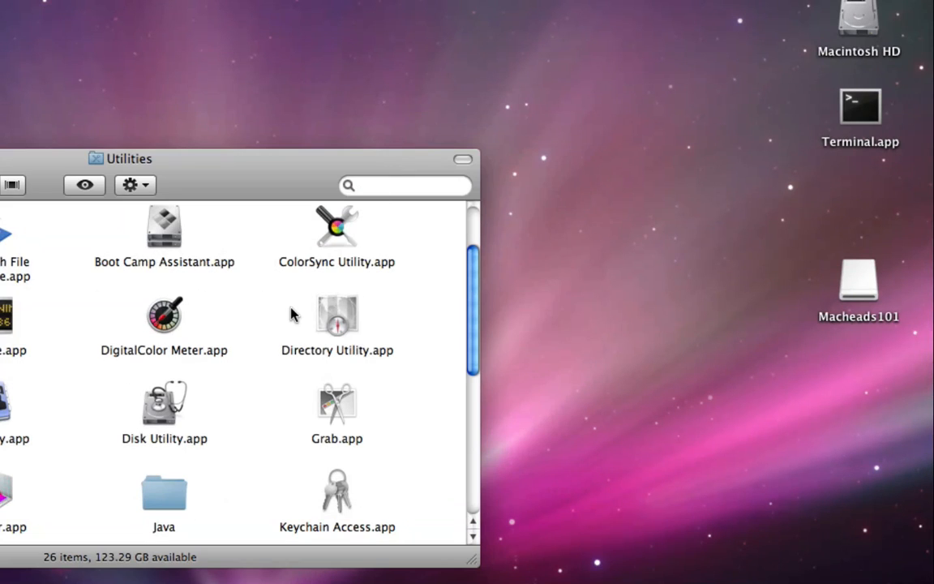